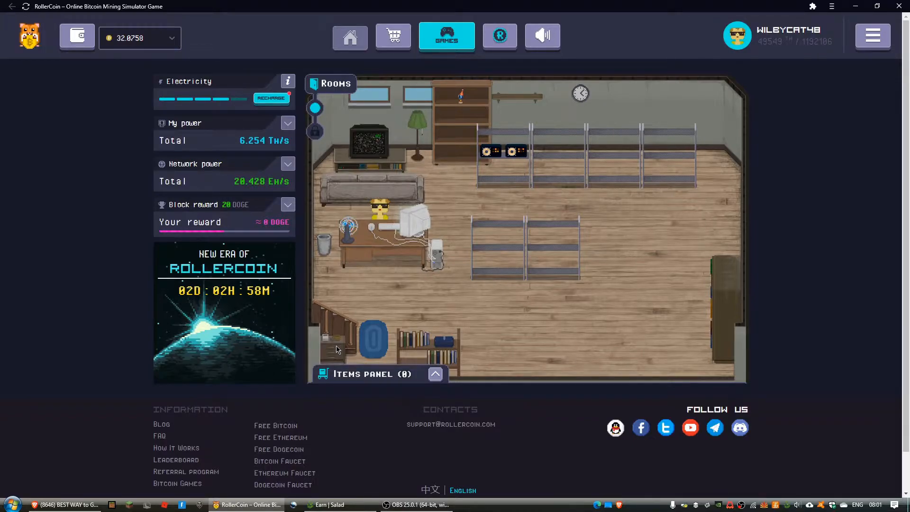
pyautogui.moveTo(295, 126)
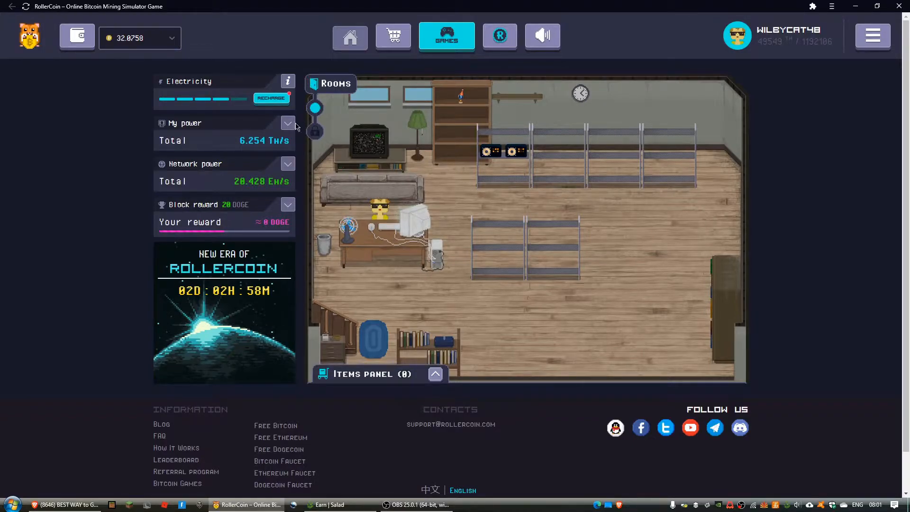
# Buy 5 RLT paid in Doge from the wallet, accepting the terms, and dismiss the success notice
pyautogui.click(270, 98)
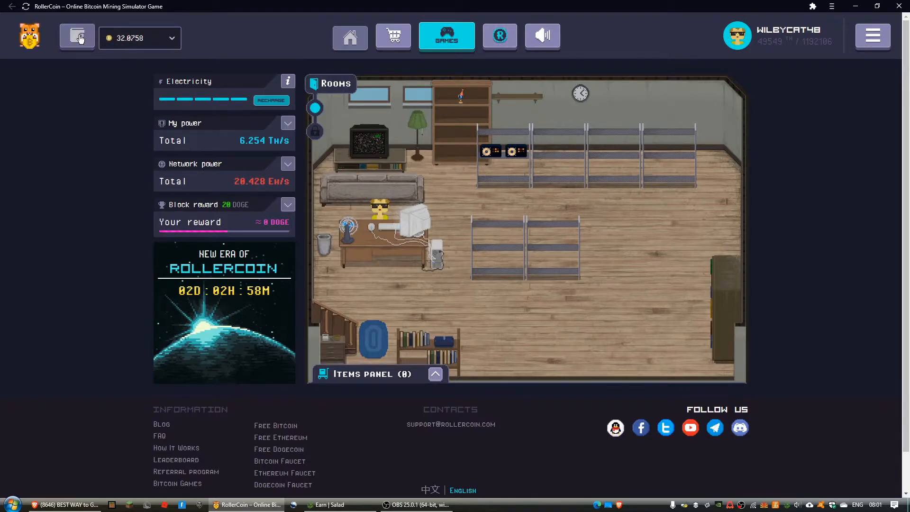
pyautogui.click(77, 38)
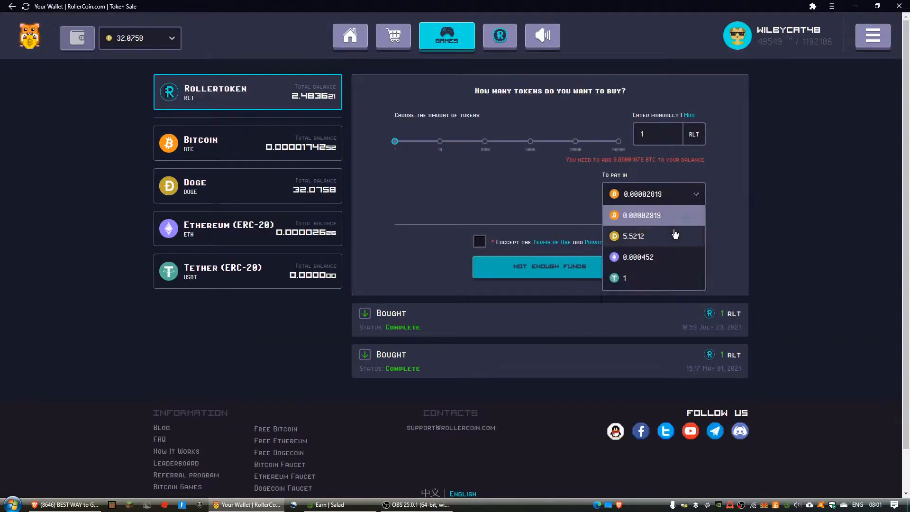
pyautogui.click(633, 237)
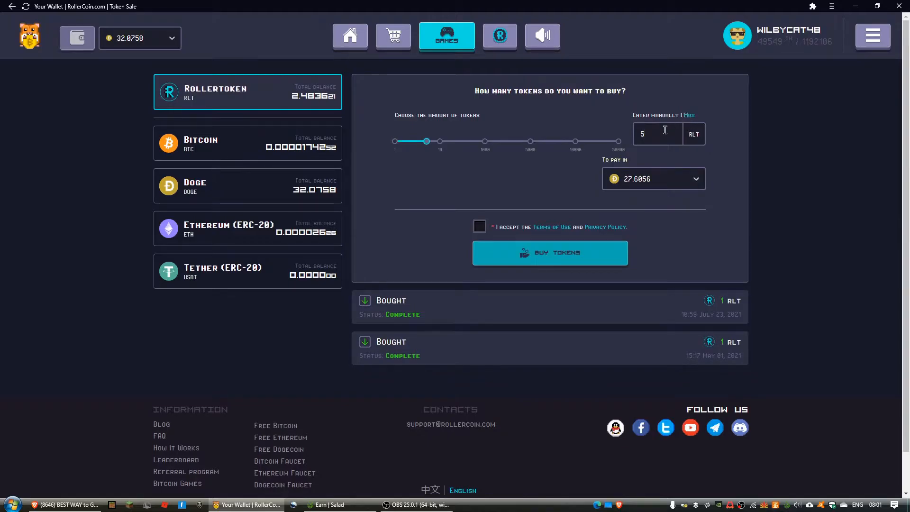
pyautogui.click(479, 227)
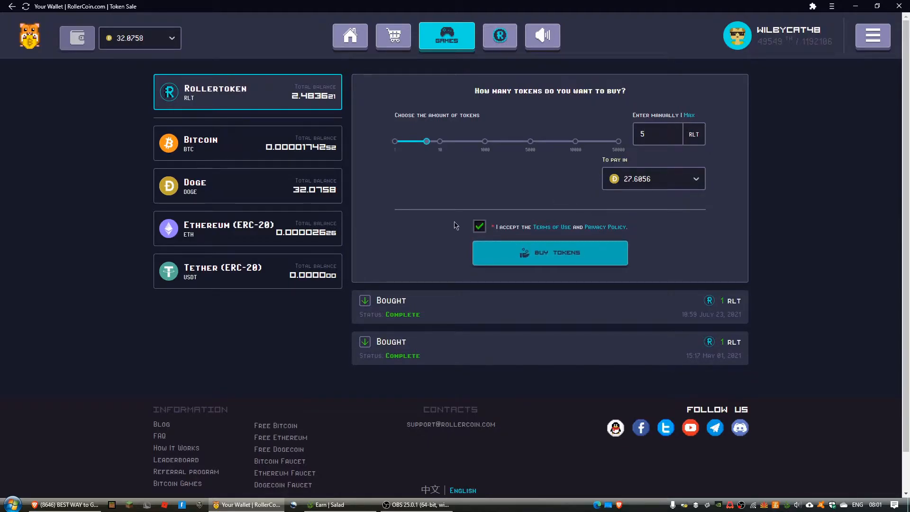
pyautogui.click(550, 252)
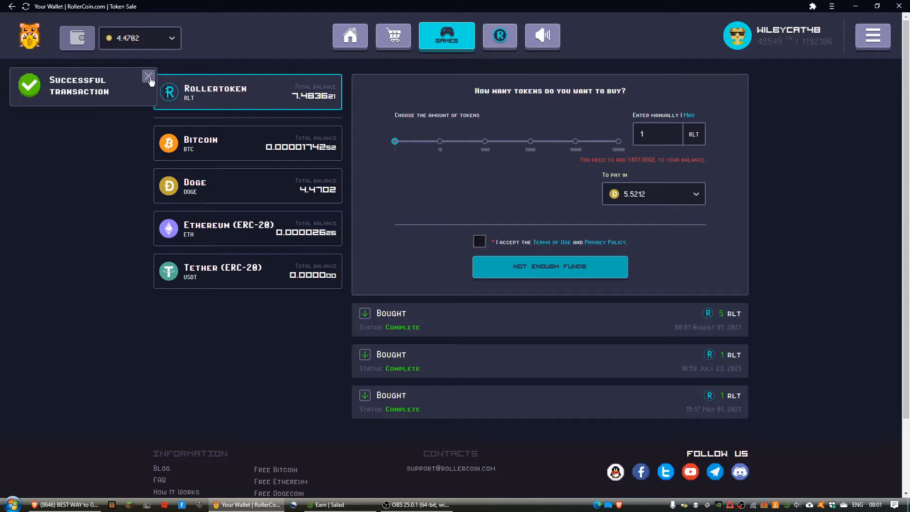
pyautogui.click(149, 76)
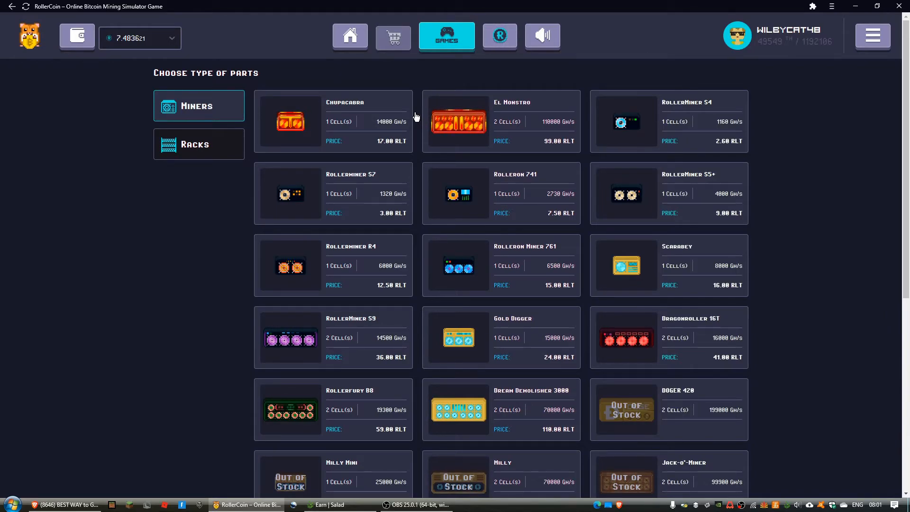
pyautogui.moveTo(350, 37)
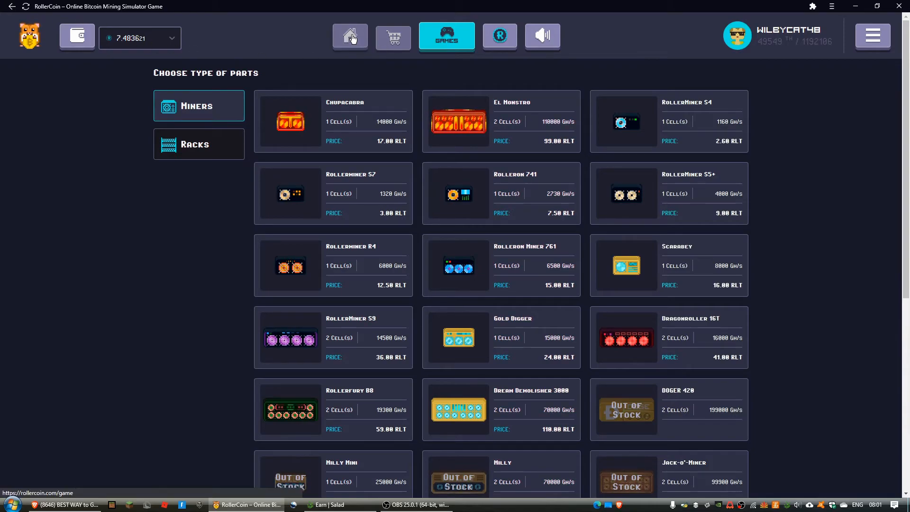
# Return to the mining room, now showing a 30 RLT block reward
pyautogui.click(350, 36)
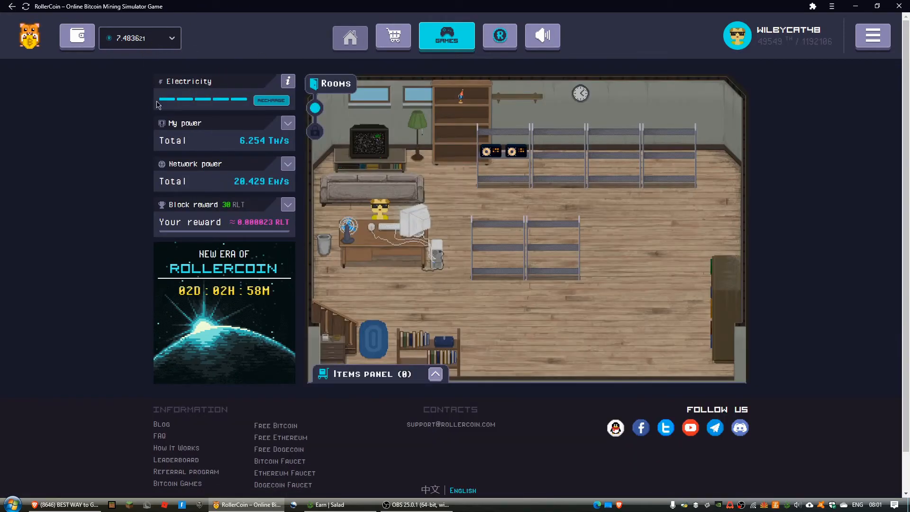